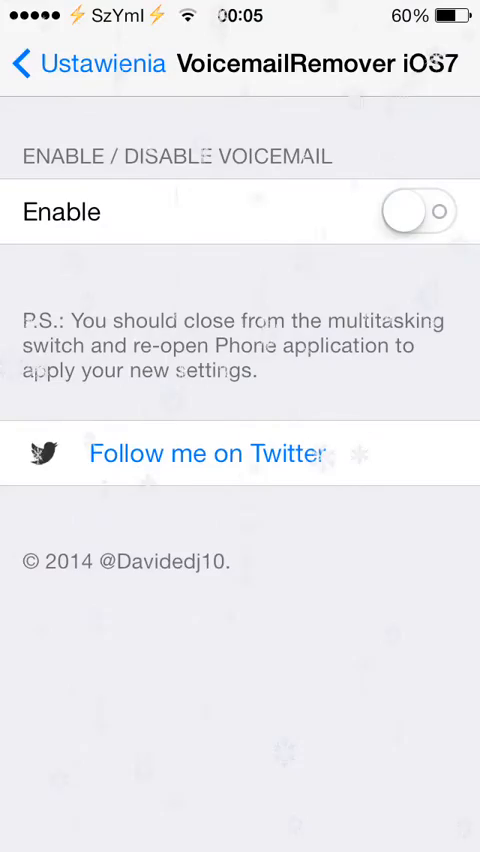
Step: Turn on the Enable switch for VoicemailRemover iOS7 in Settings
{"action": "left_click", "coordinate": [90, 62]}
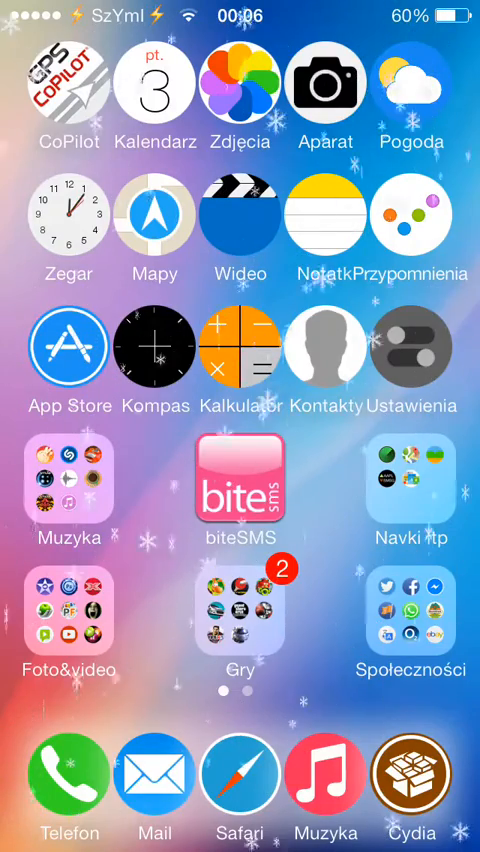
{"action": "left_click", "coordinate": [68, 776]}
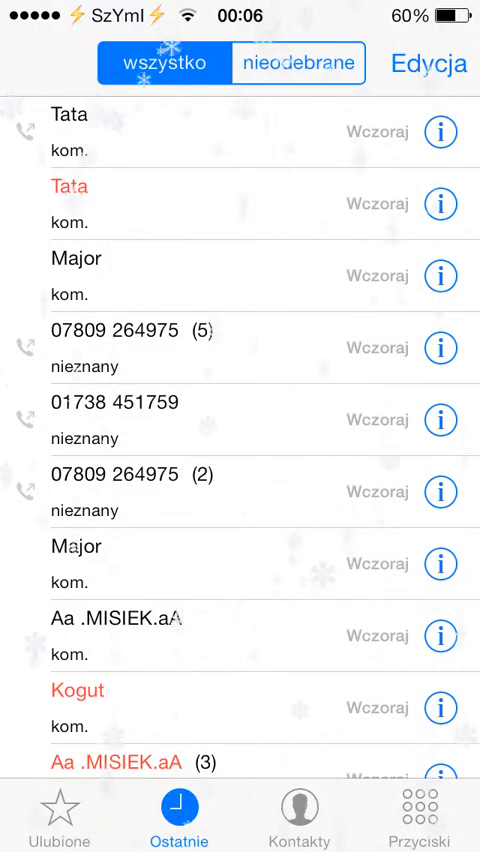
{"action": "key", "text": "home"}
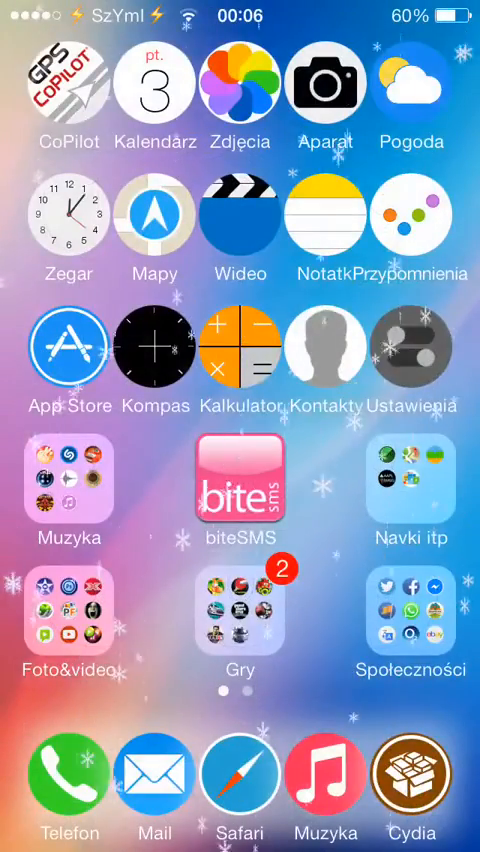
Step: Relaunch the Phone app onto its keypad to confirm four tabs without Voicemail
{"action": "left_click", "coordinate": [412, 356]}
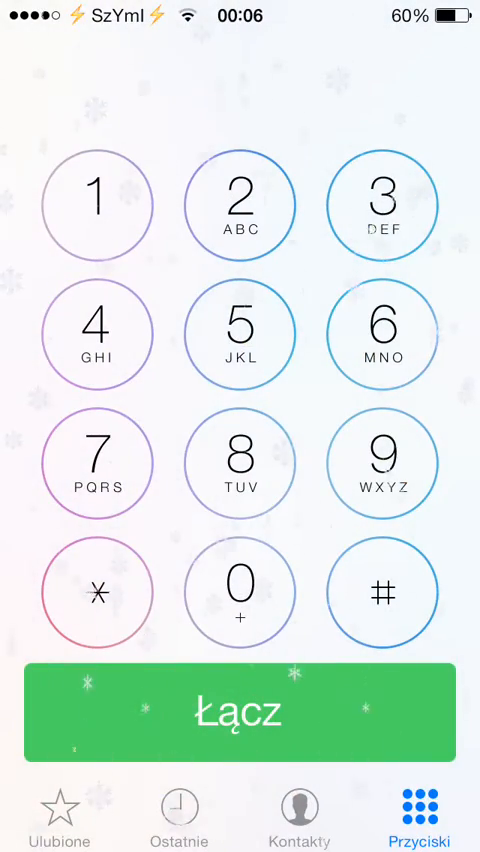
{"action": "key", "text": "home"}
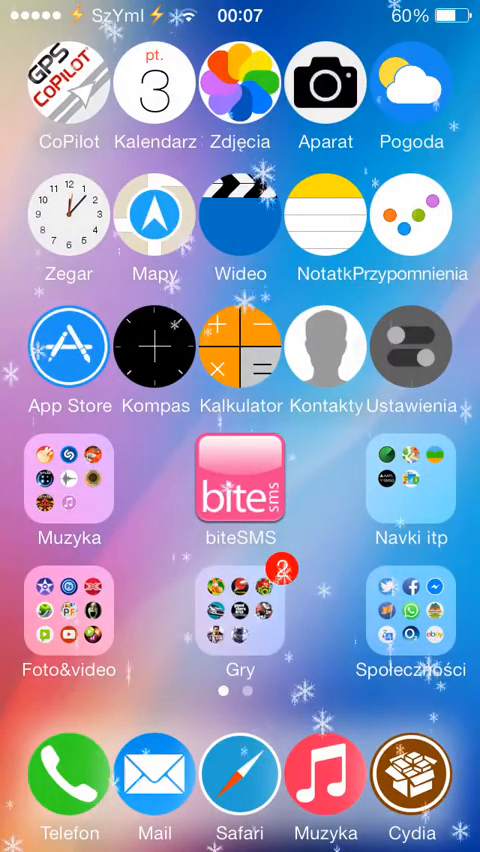
{"action": "left_click", "coordinate": [68, 776]}
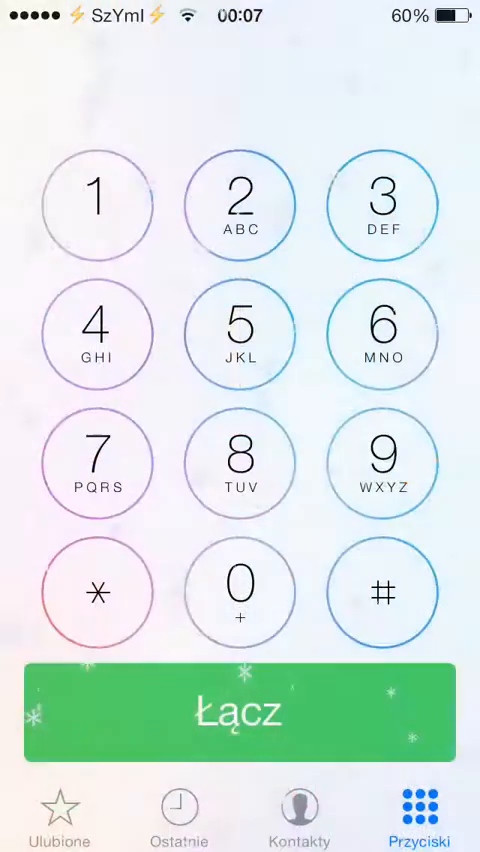